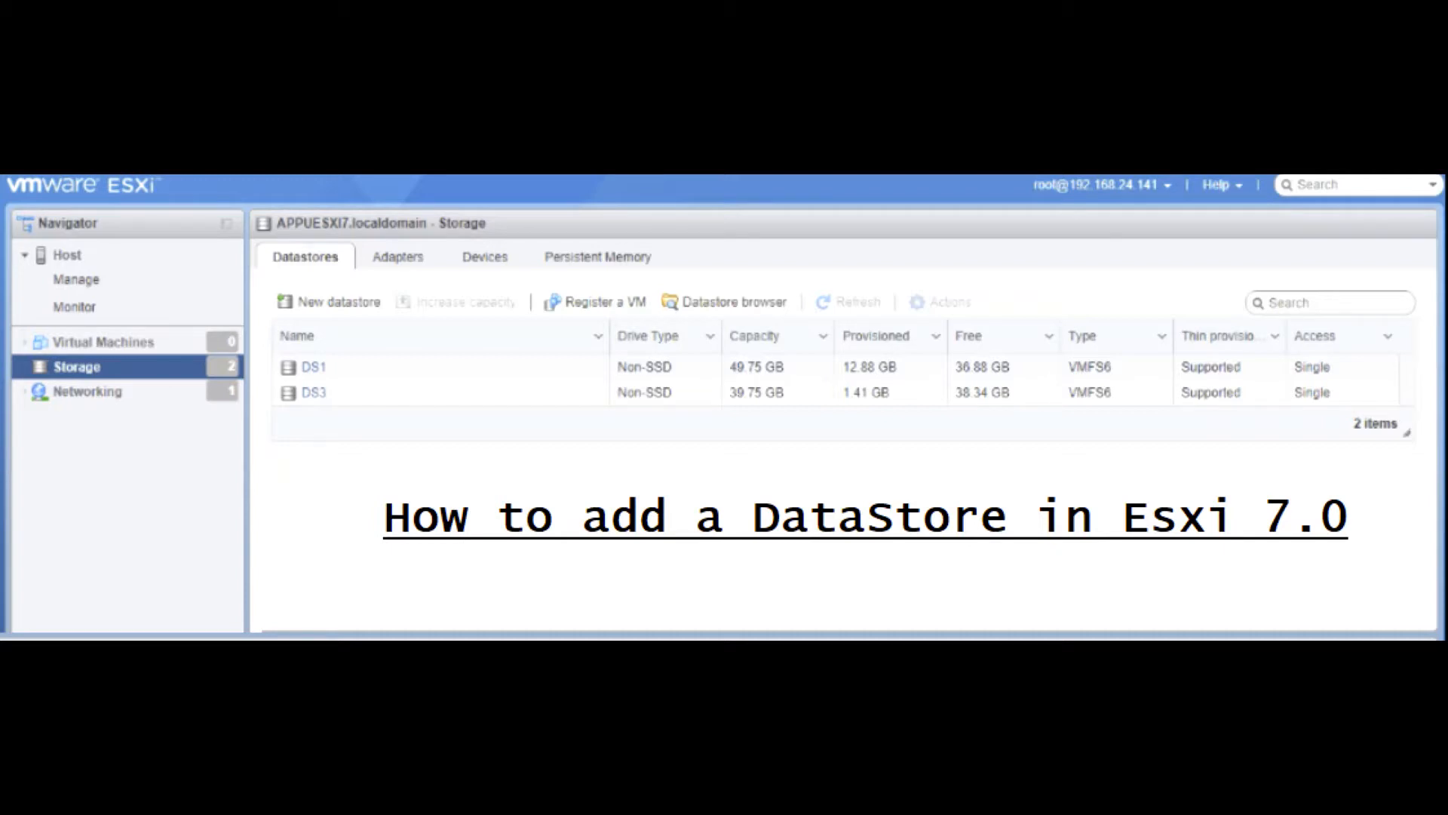
# - Show the host's storage devices: three local disks and a CD-ROM
pyautogui.click(485, 256)
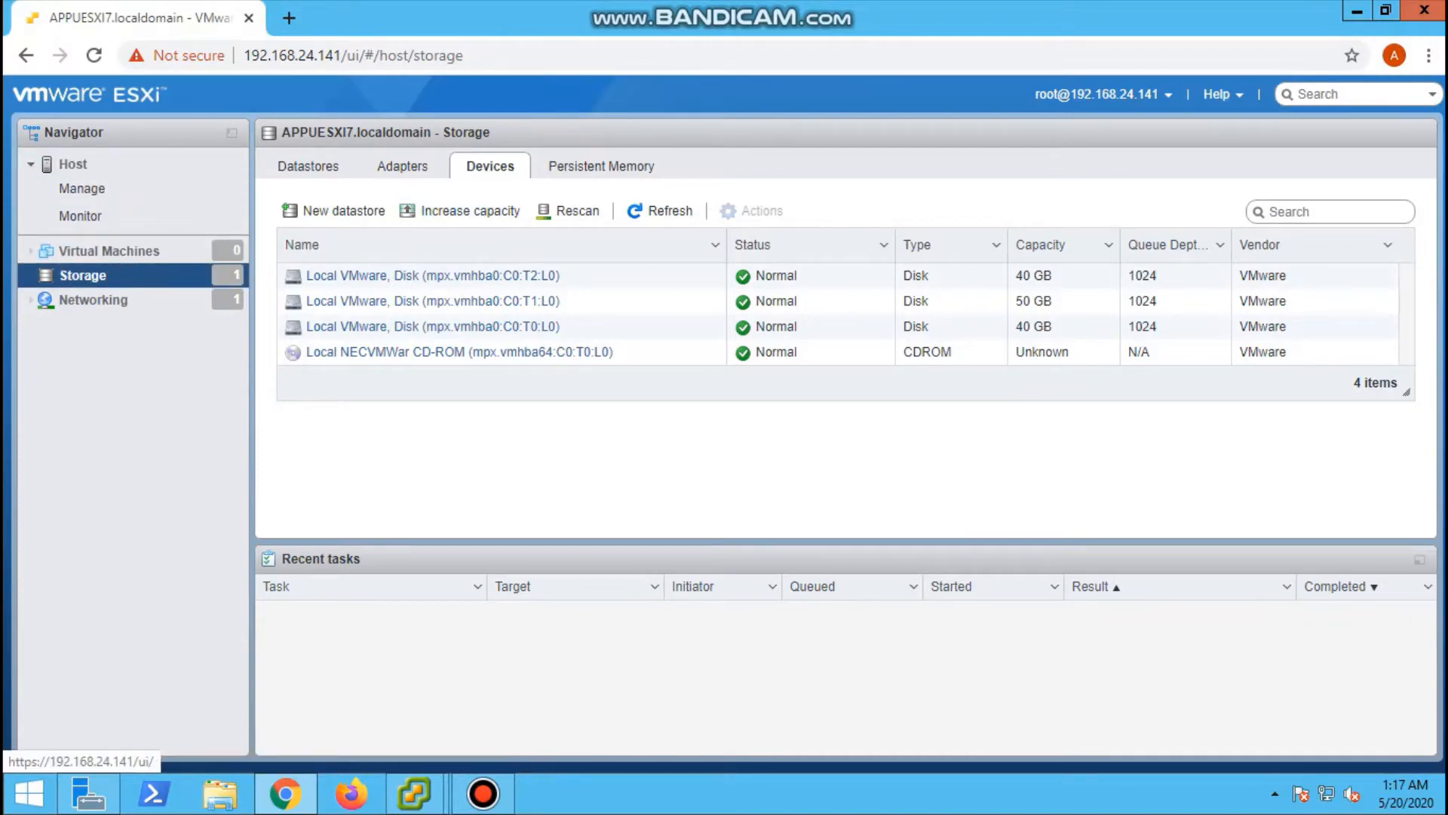
pyautogui.click(289, 18)
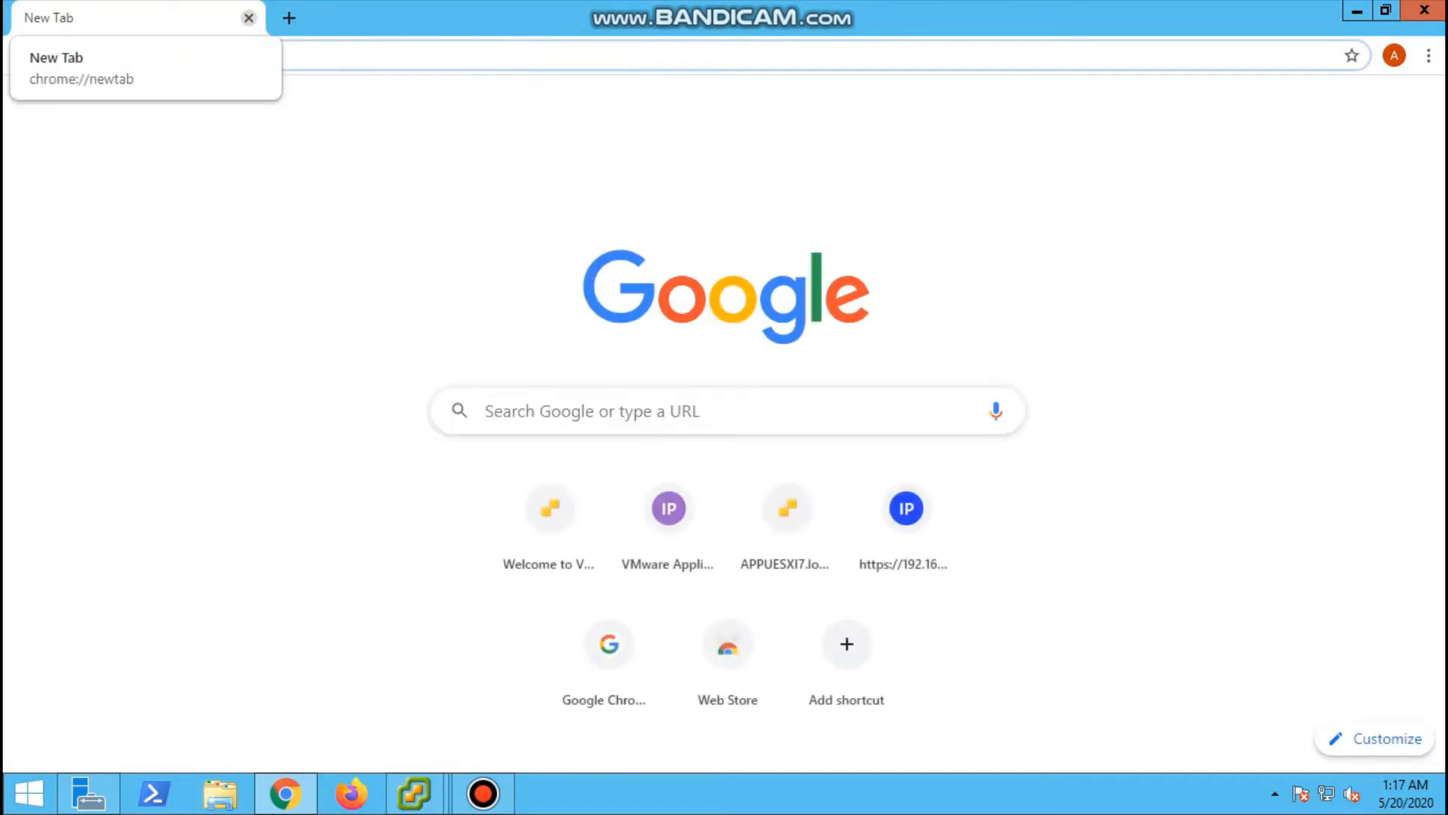
pyautogui.write('https://192.168.24.141/ui/#/host/storage/adapters')
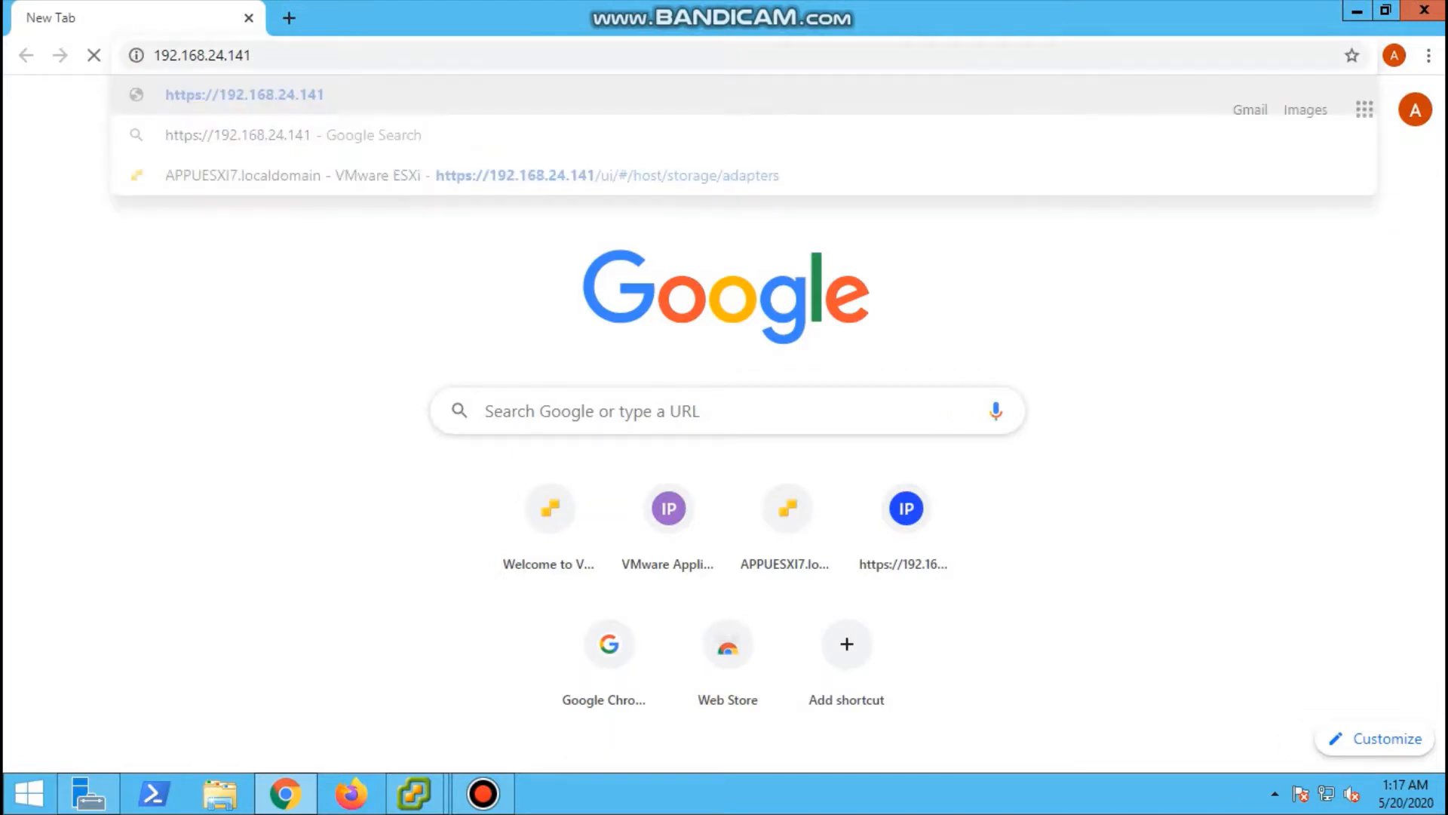
pyautogui.click(244, 94)
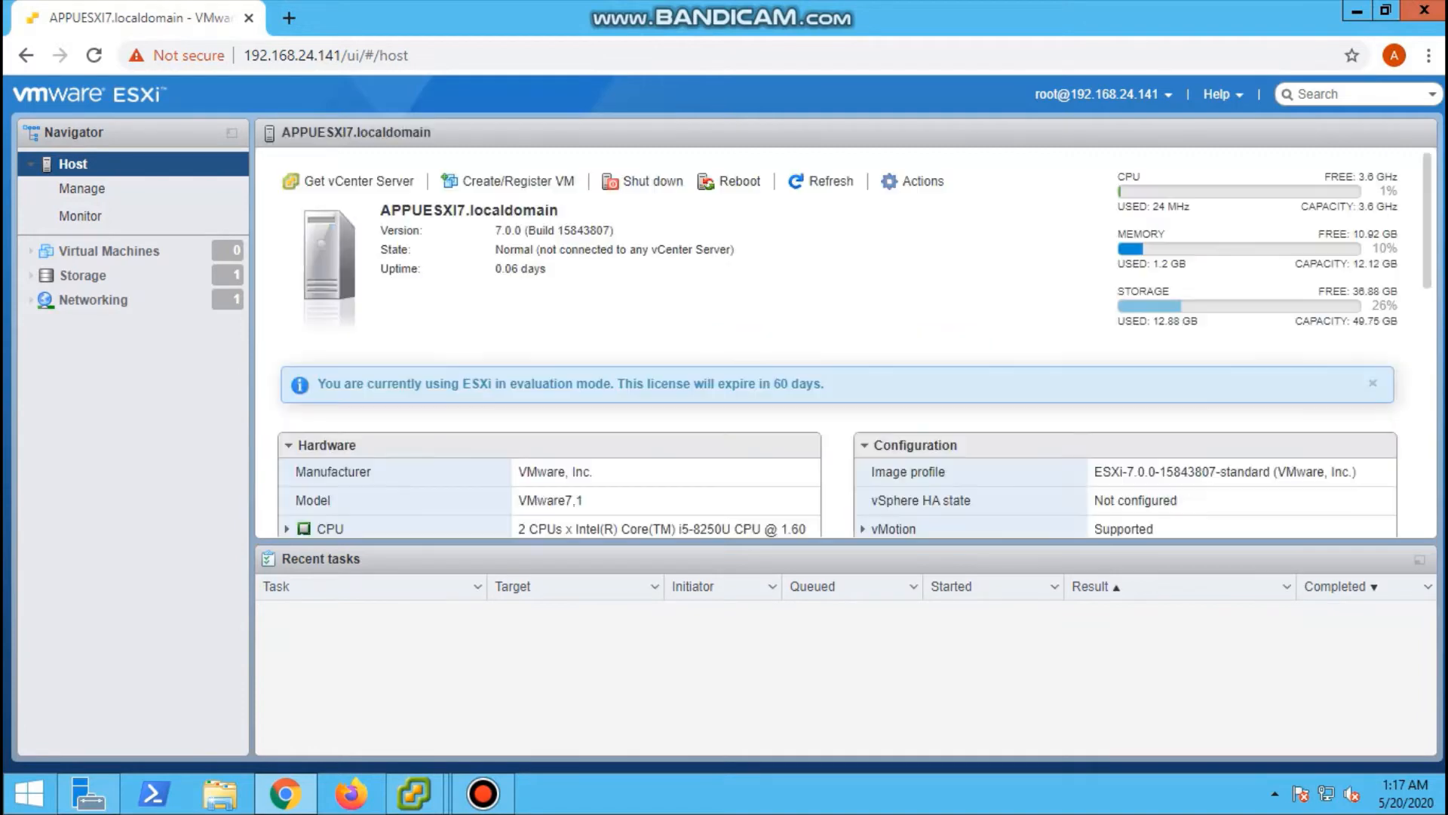
pyautogui.moveTo(80, 217)
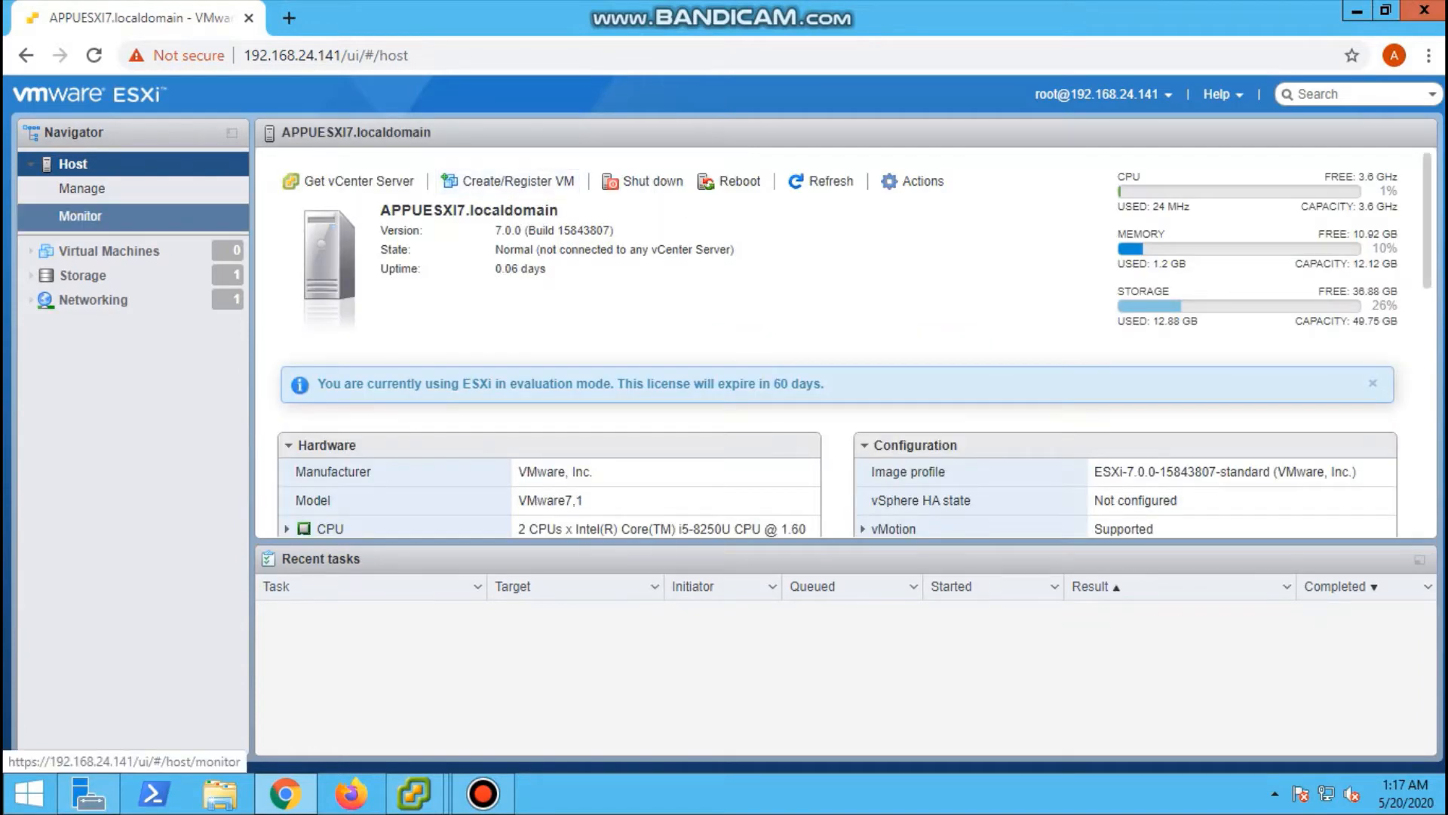
# - Go to Storage in the Navigator to list the CD-ROM and three local disks
pyautogui.click(83, 275)
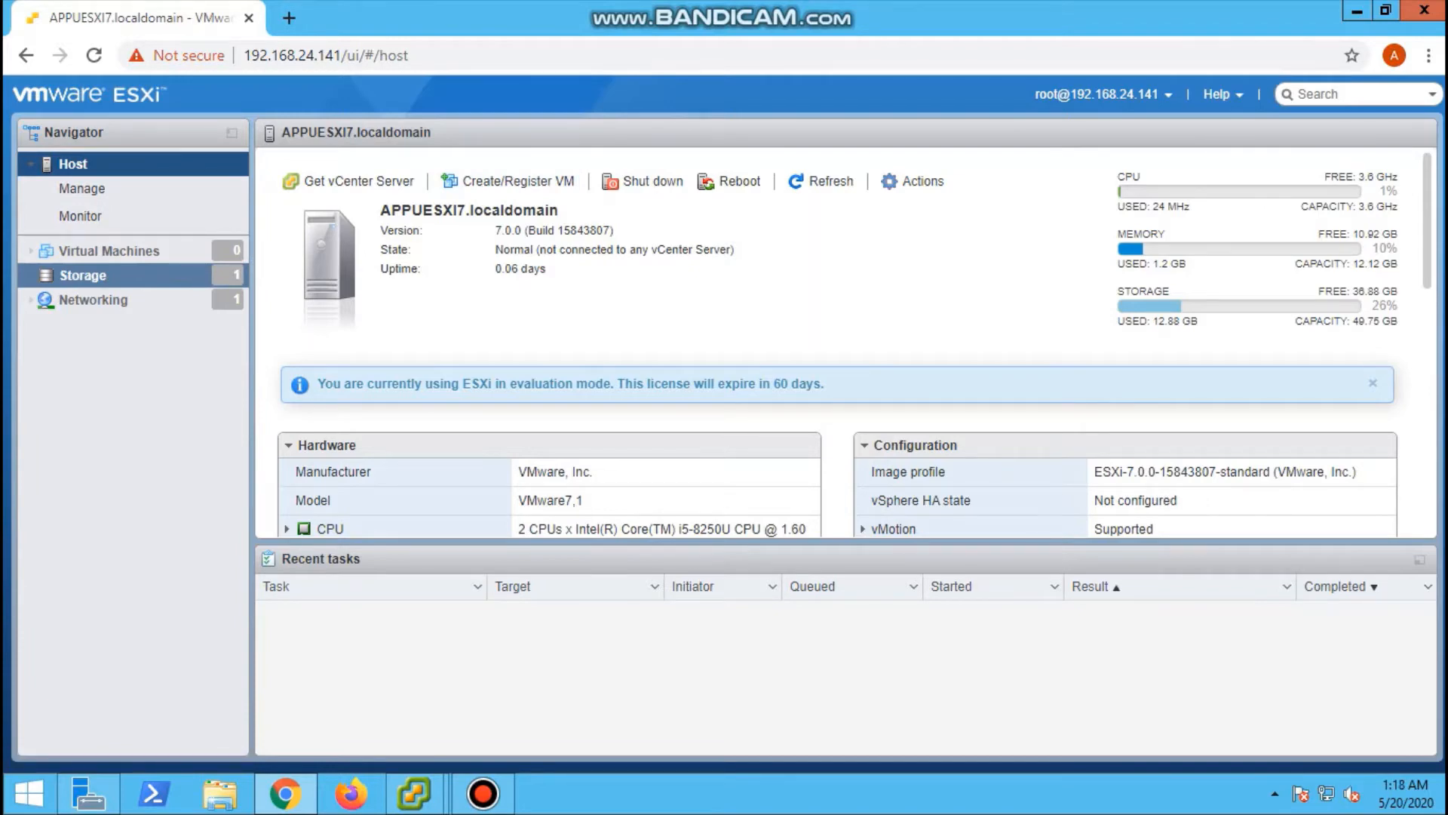
pyautogui.moveTo(82, 275)
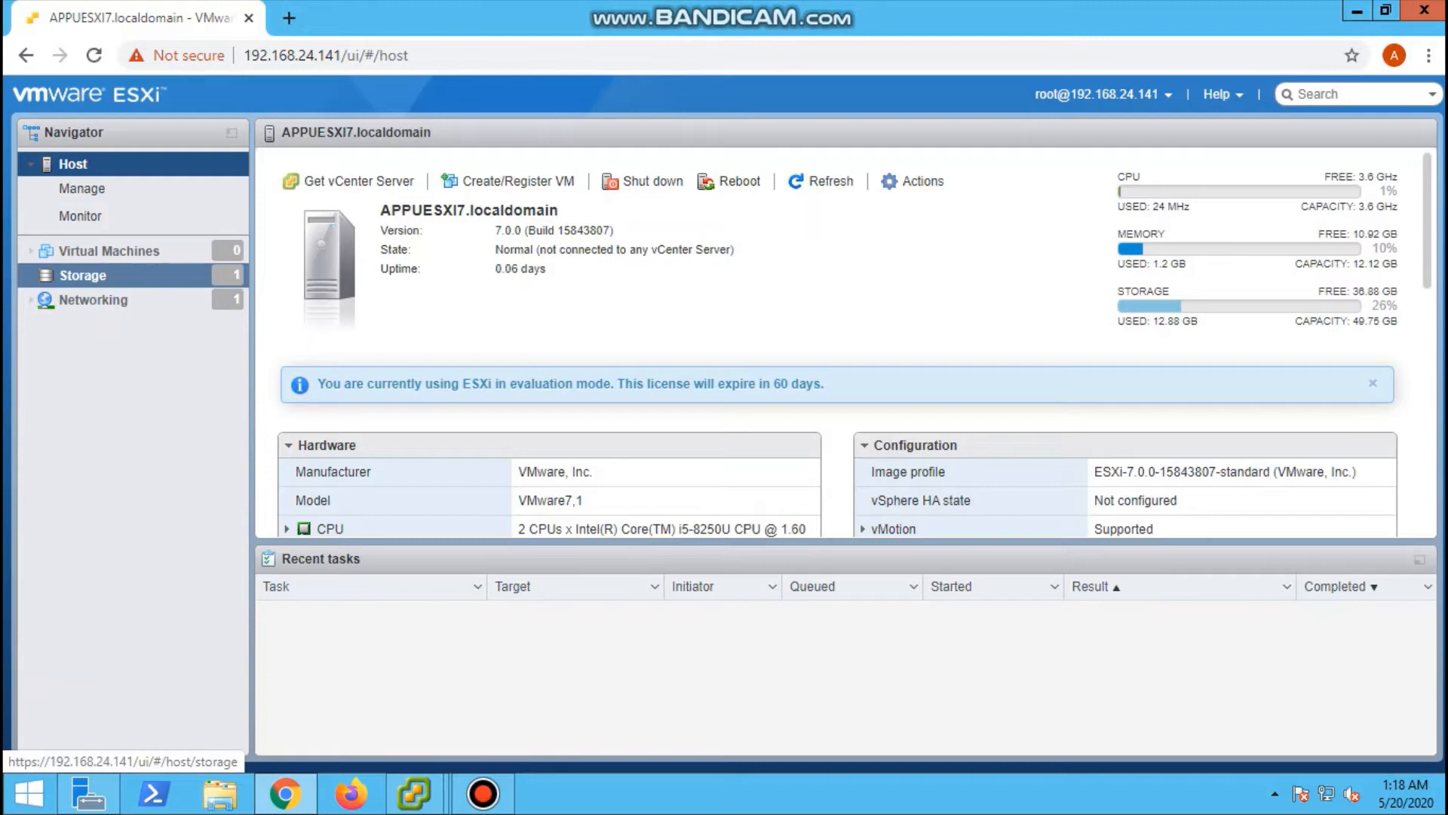
pyautogui.moveTo(83, 275)
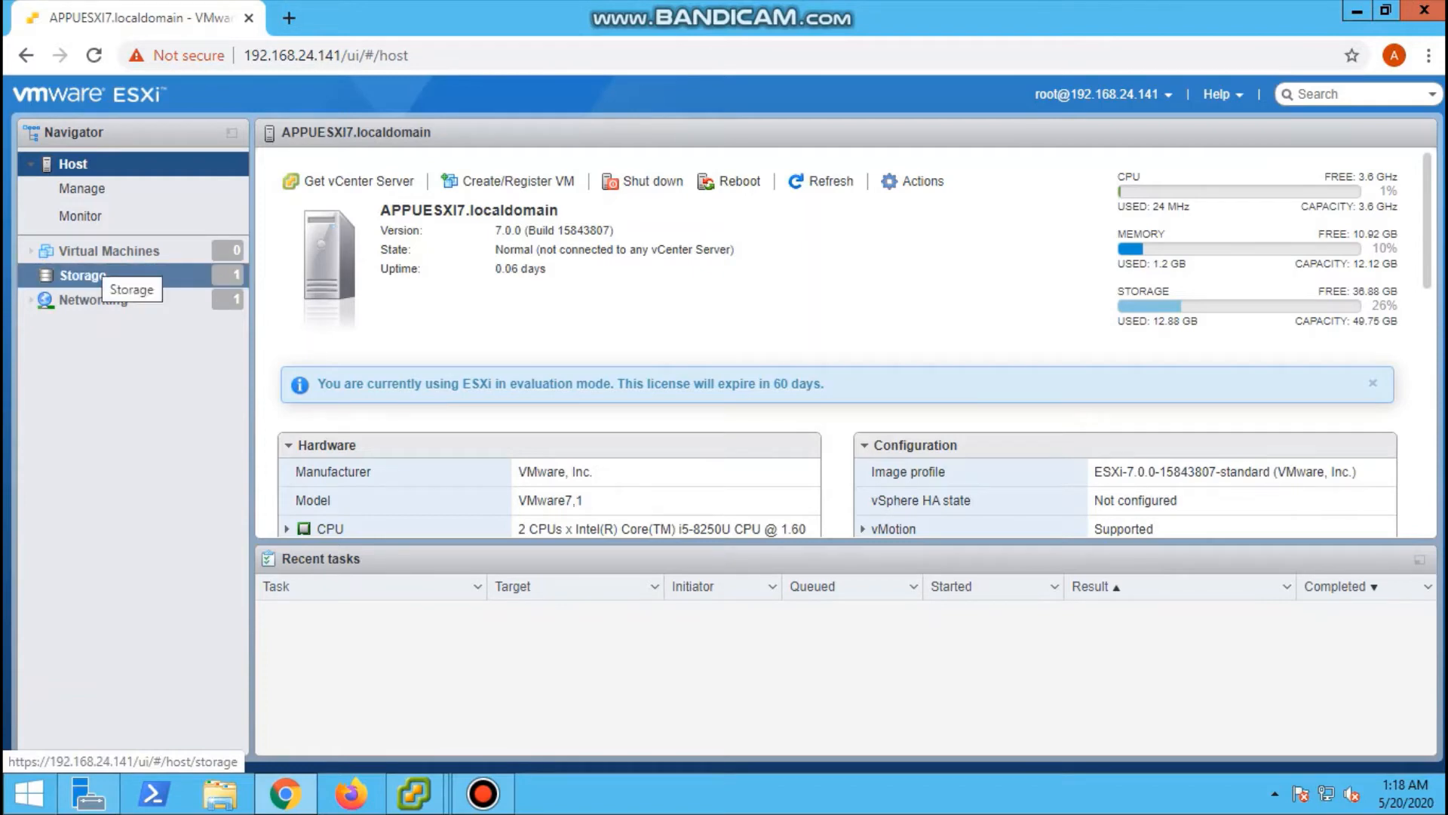
pyautogui.click(83, 275)
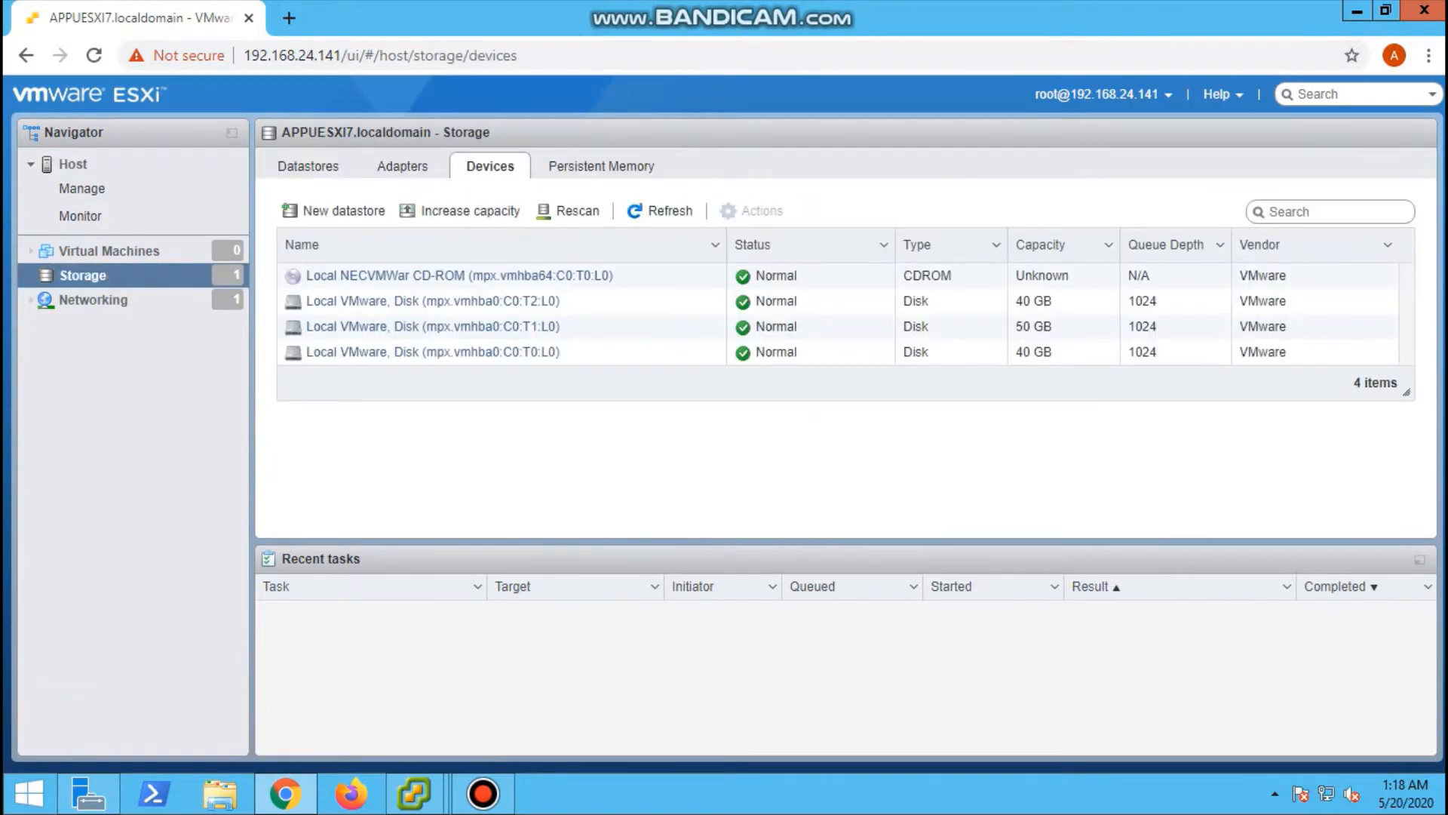
pyautogui.moveTo(568, 211)
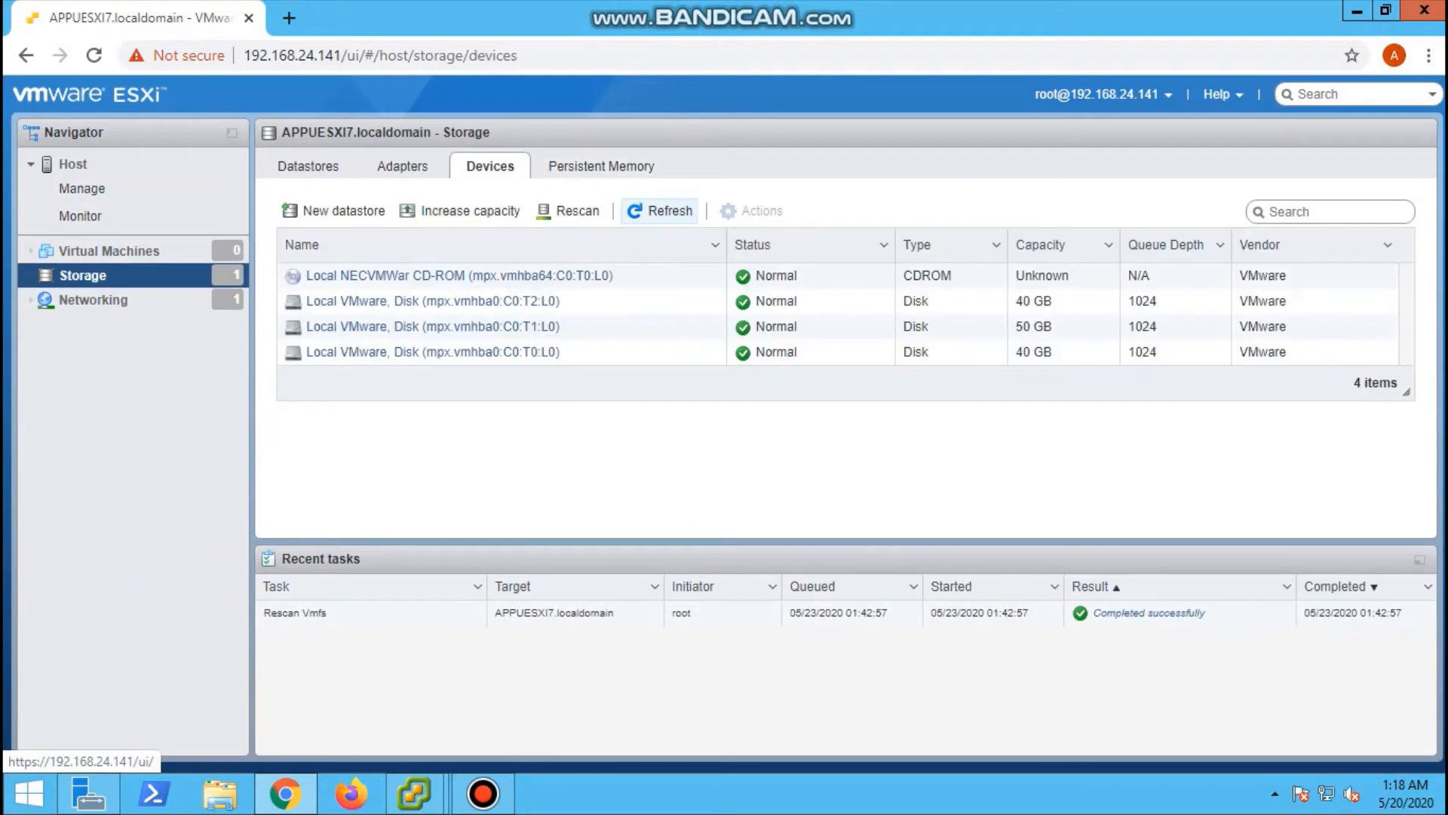
# - Start a new datastore named DS3 and advance to device selection
pyautogui.click(341, 210)
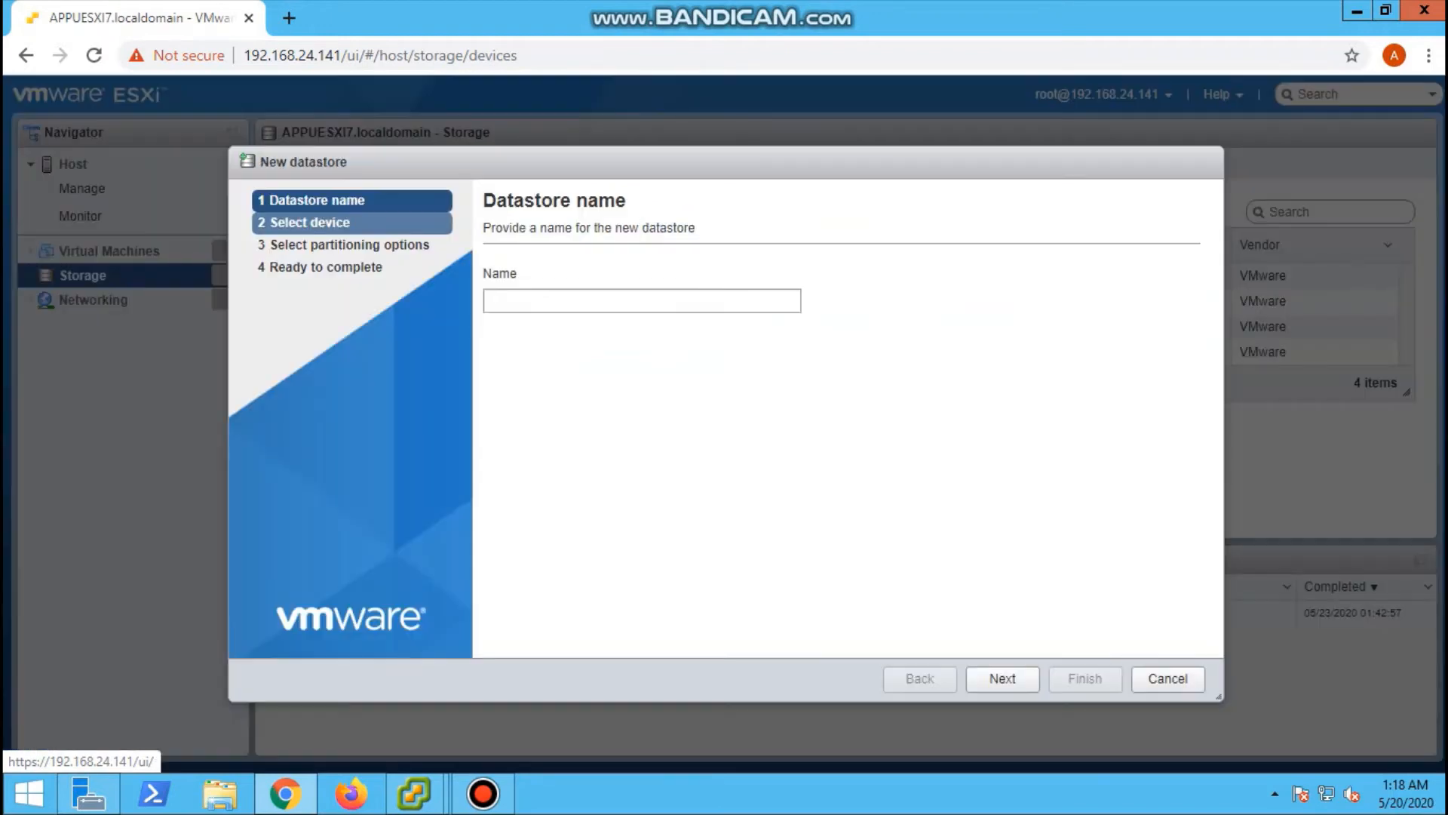
pyautogui.write('V')
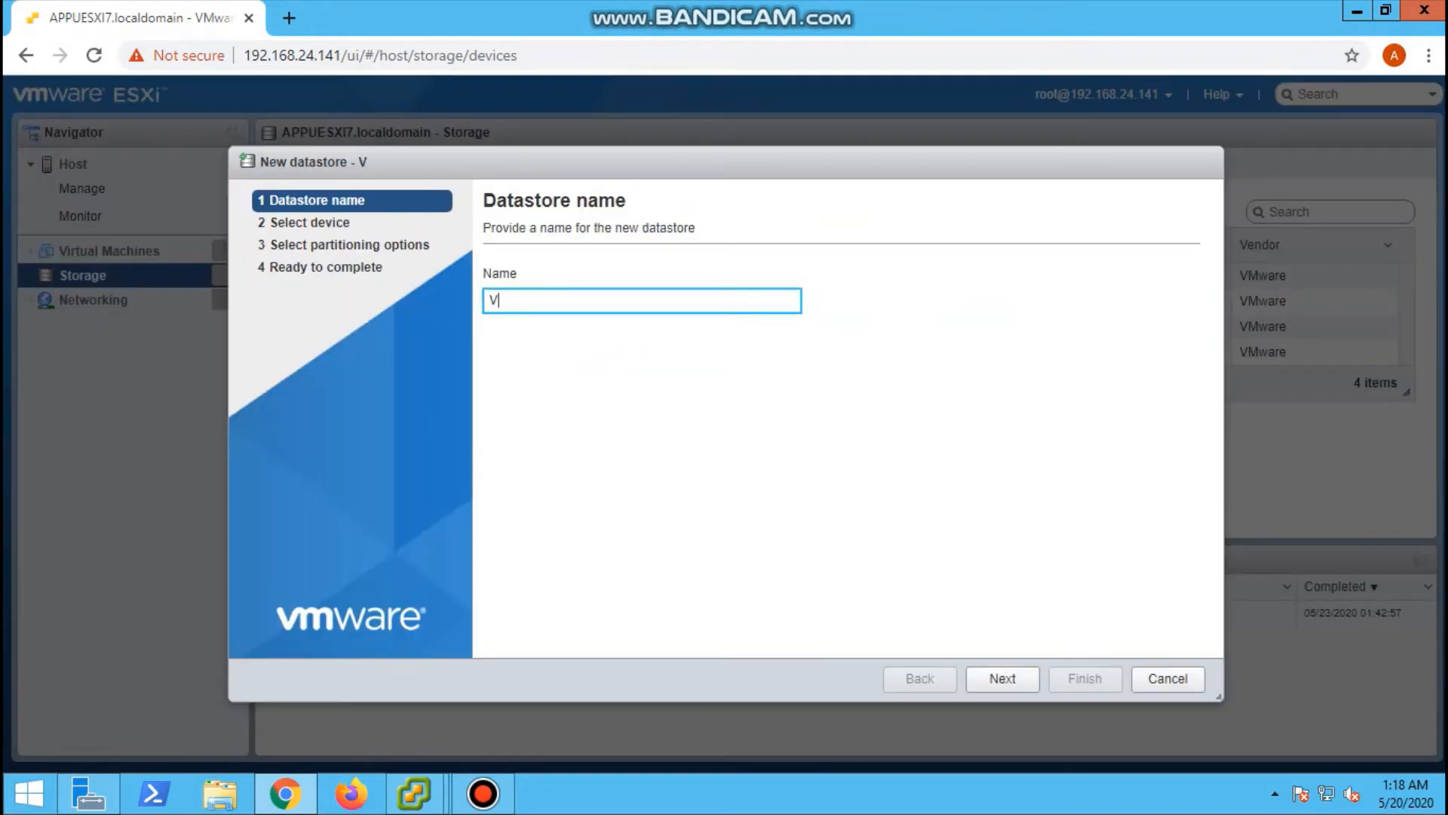
pyautogui.write('DS')
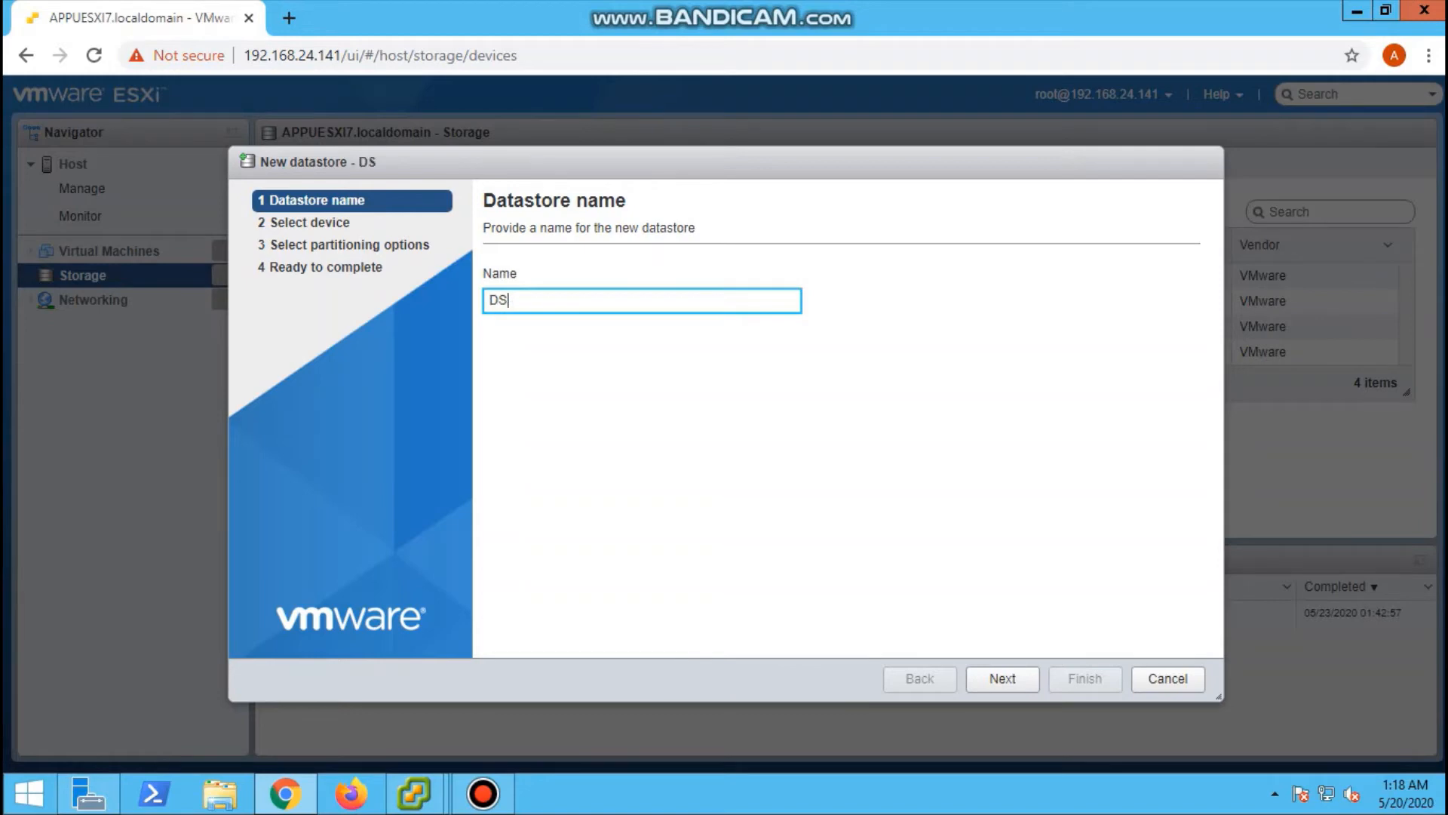
pyautogui.write('3')
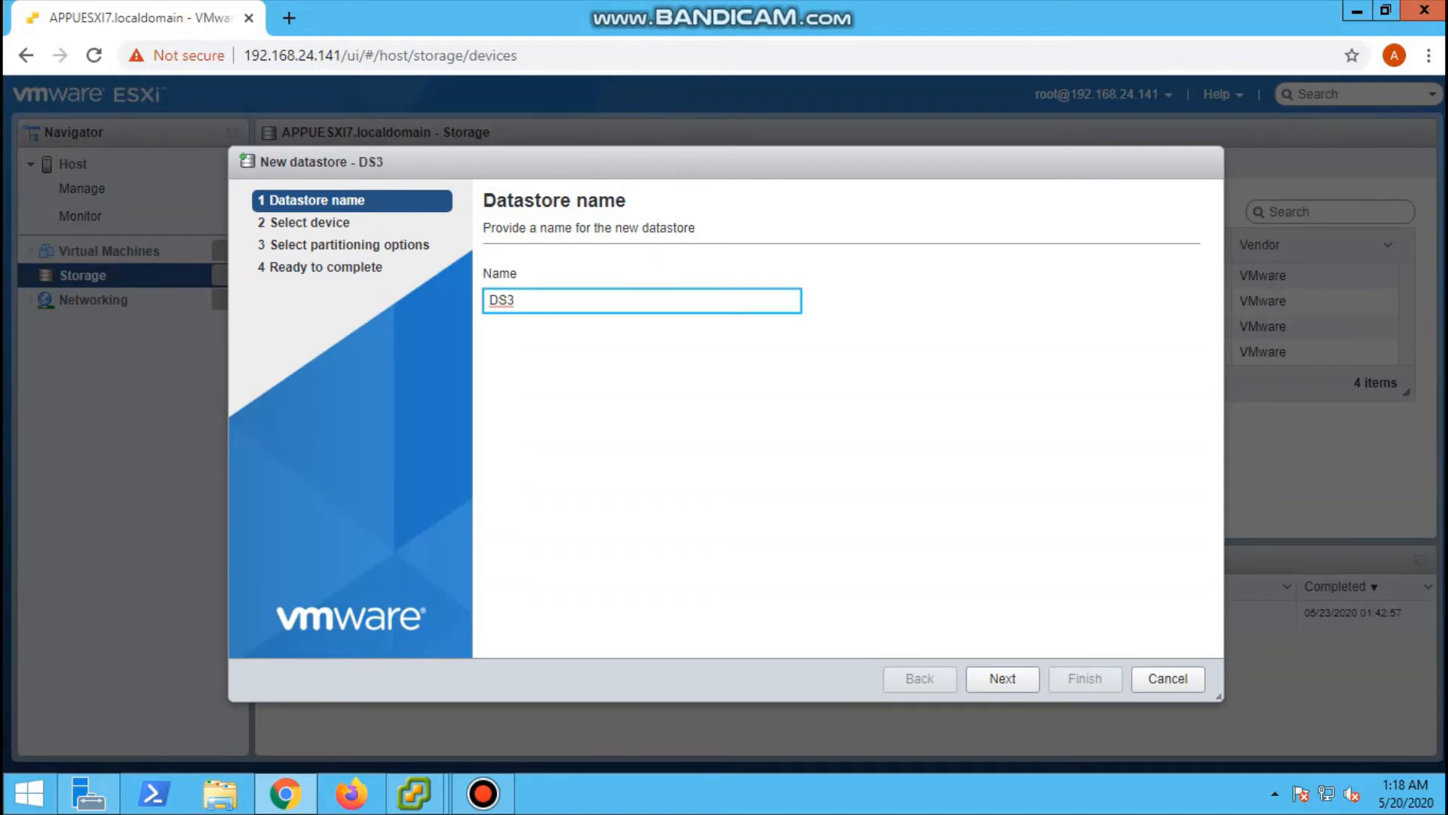
pyautogui.click(1002, 678)
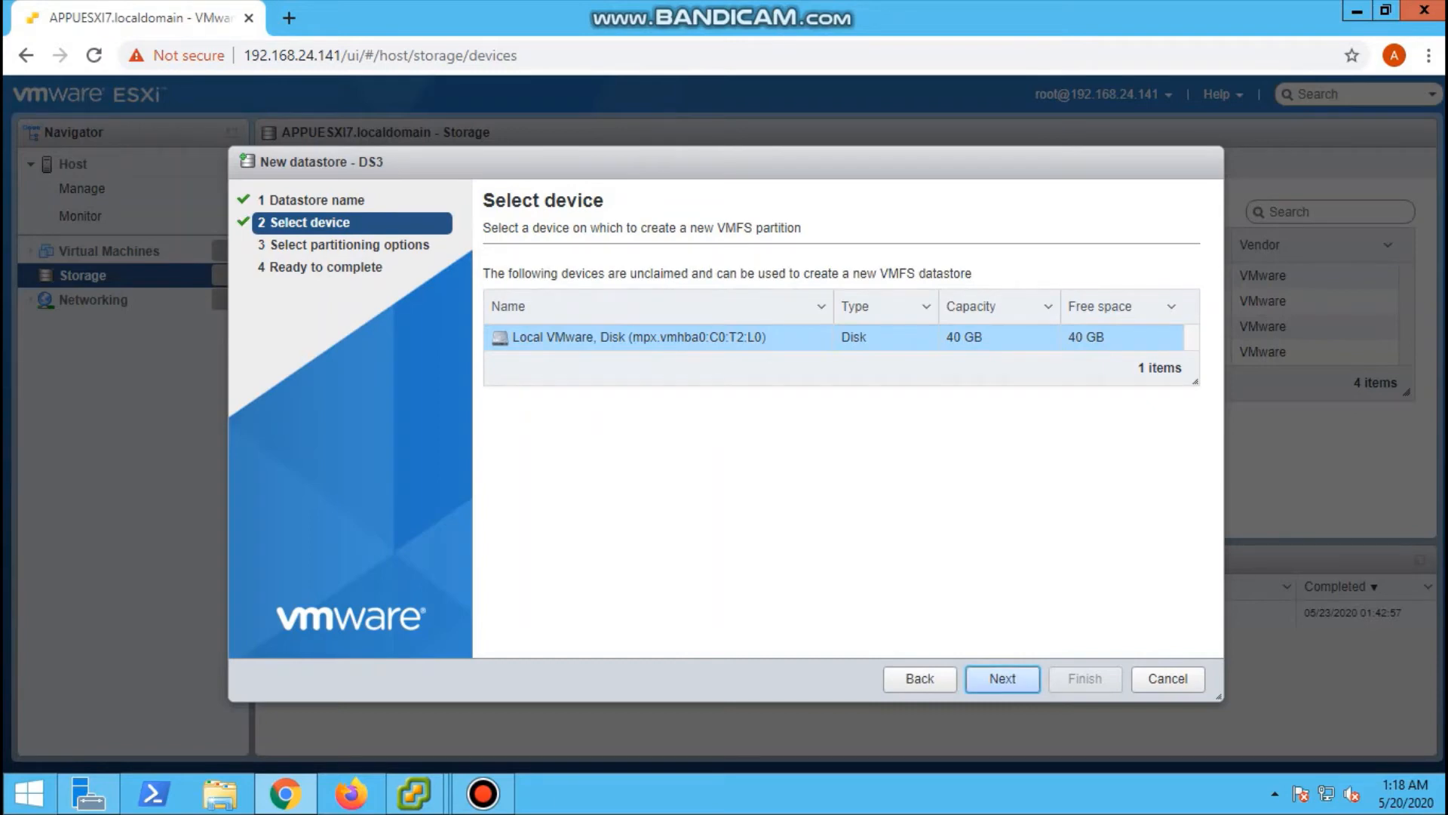
# - Use the unclaimed 40 GB disk in full as VMFS 6 and reach the summary
pyautogui.click(1001, 679)
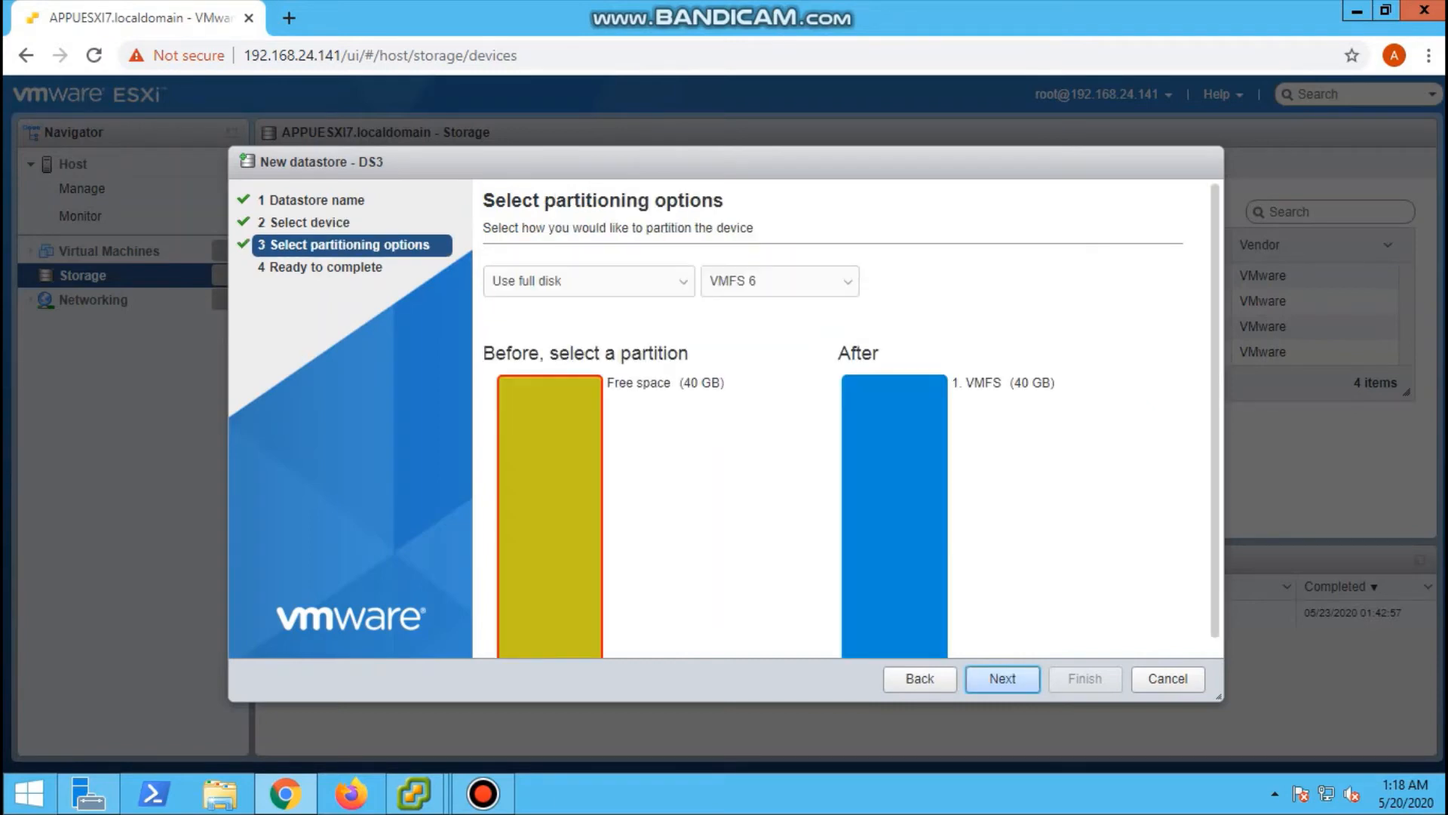
pyautogui.click(587, 280)
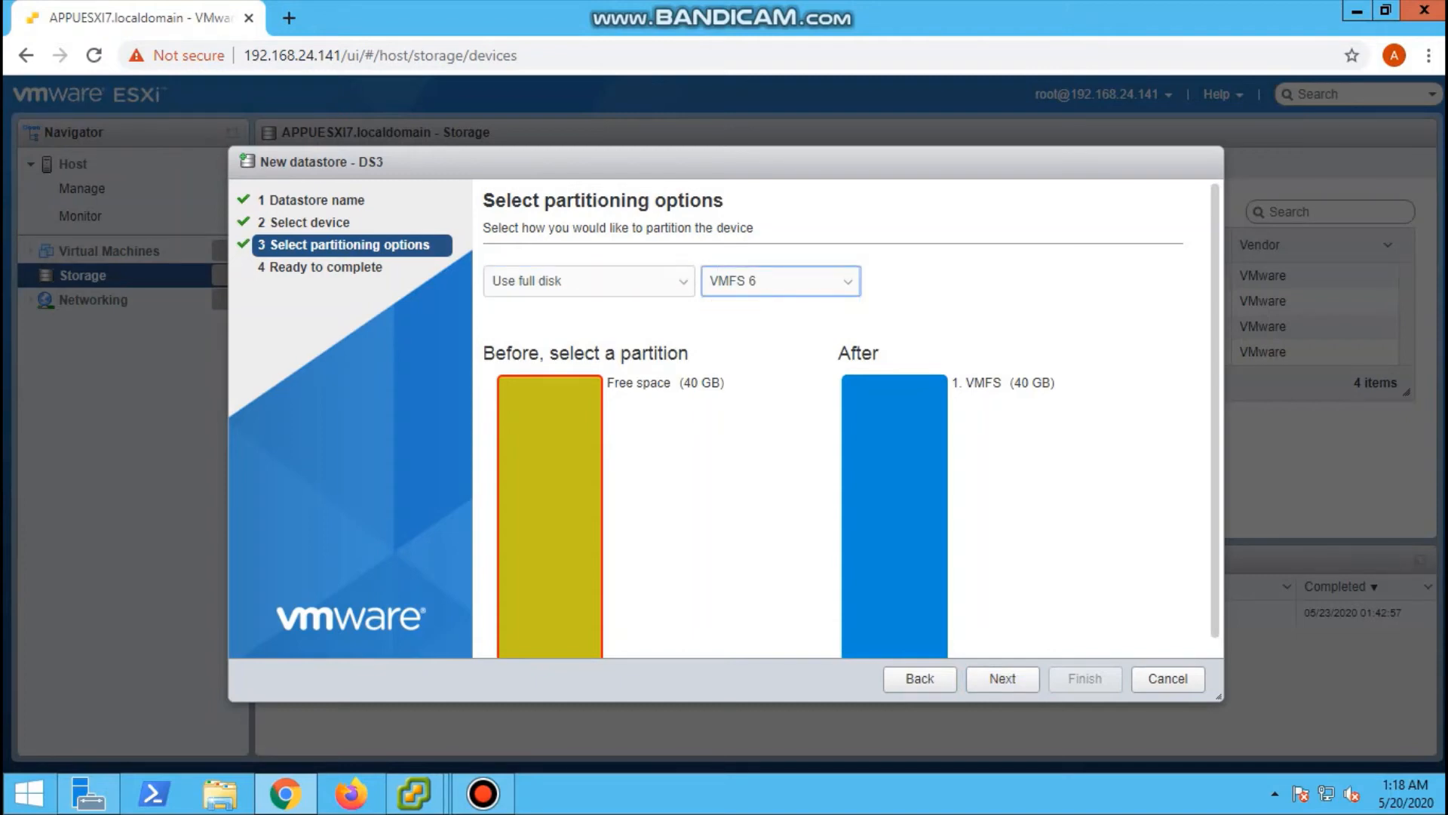
pyautogui.click(1001, 679)
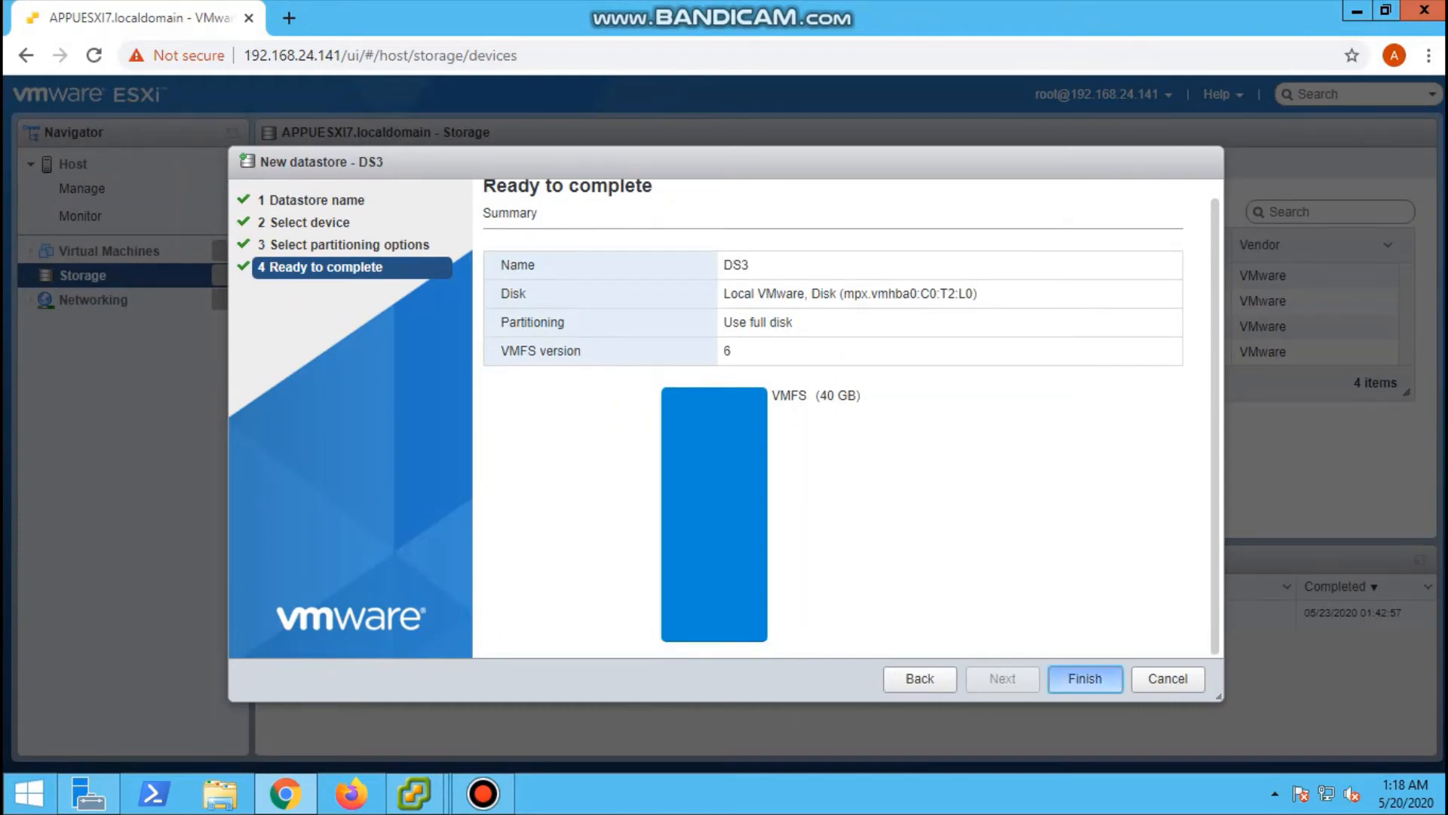
# - Finish the wizard and confirm erasing the 40 GB disk to create DS3
pyautogui.click(1083, 678)
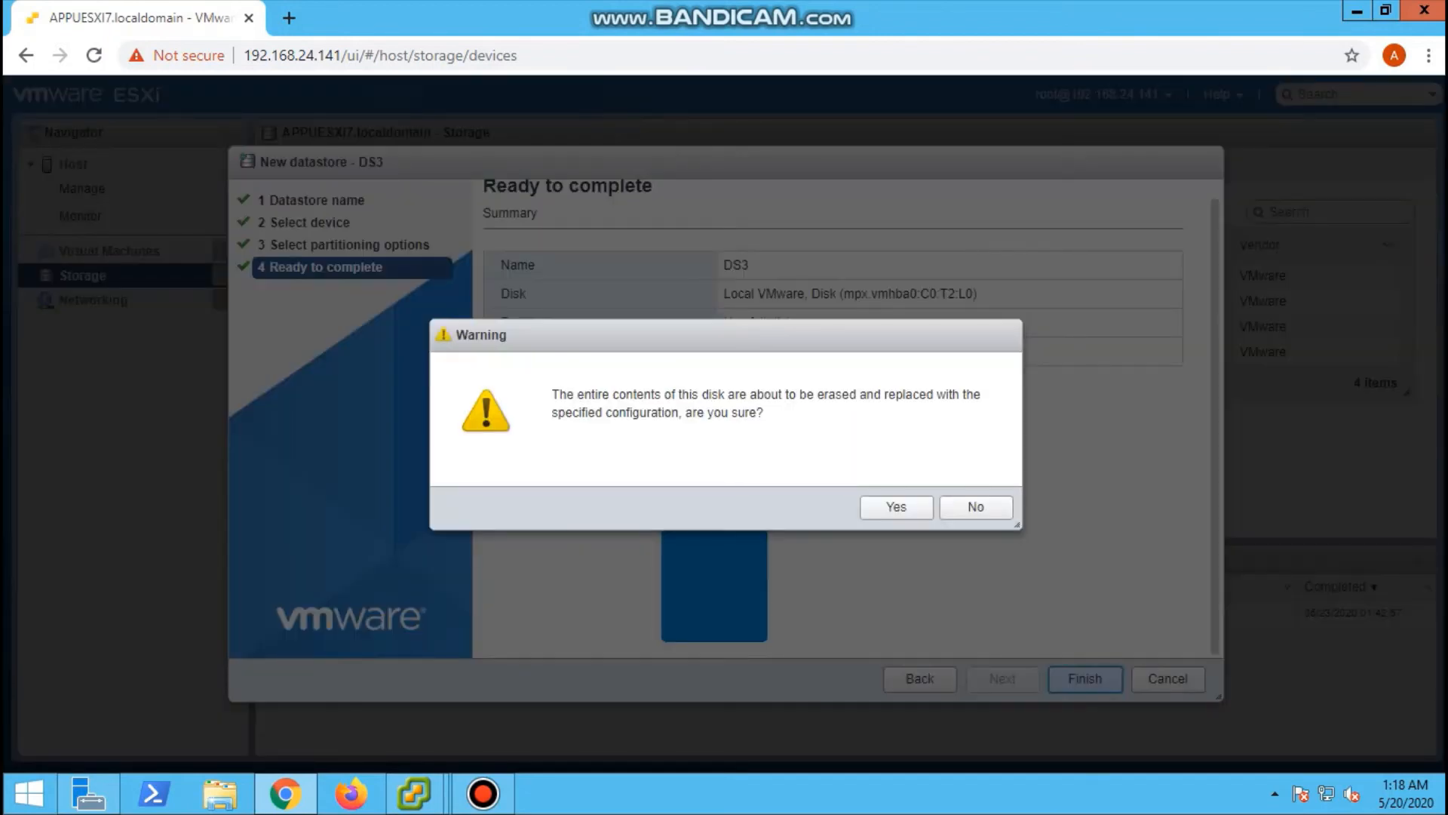
pyautogui.click(894, 506)
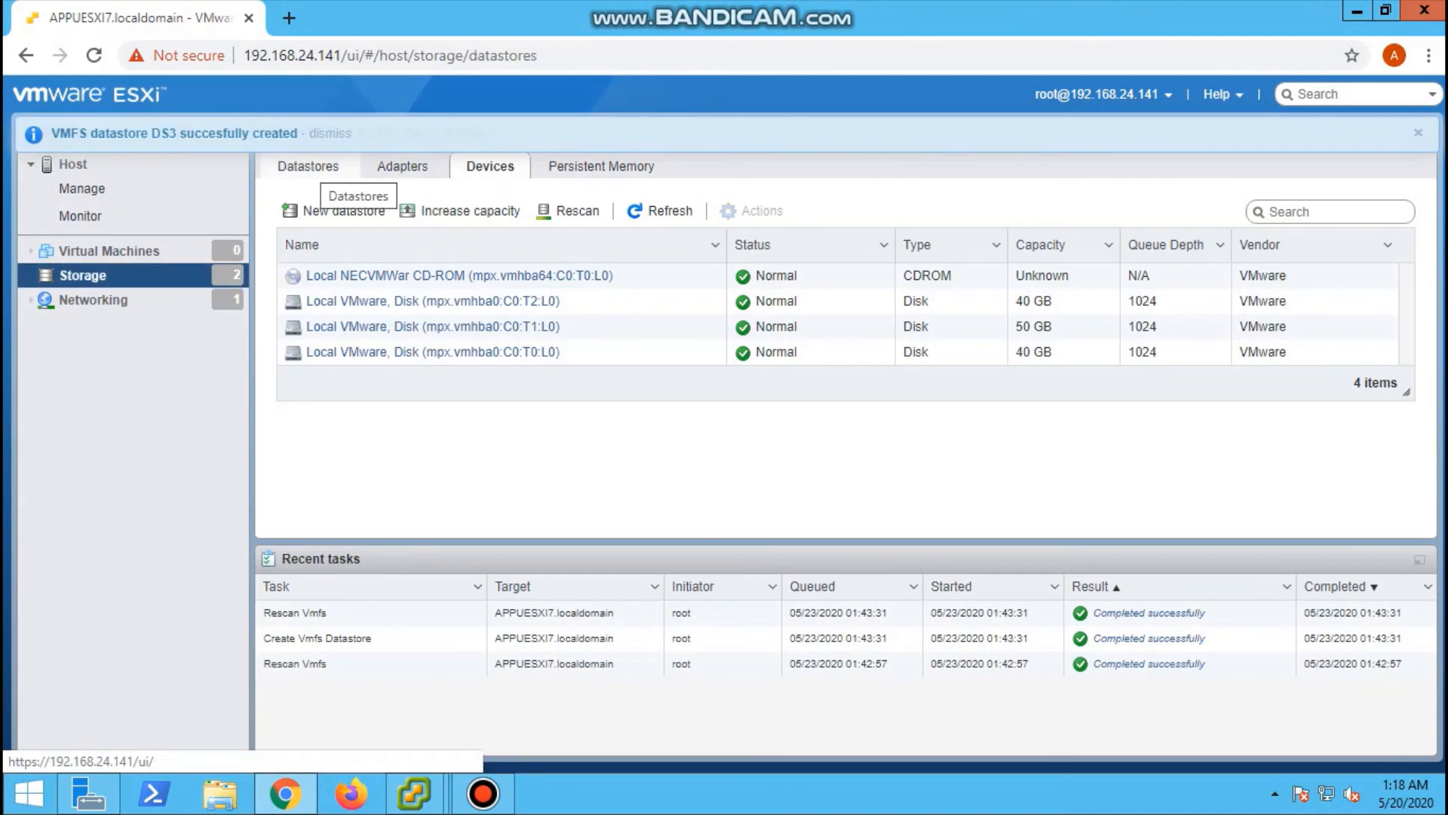
# - Show the Datastores list with DS3 (39.75 GB VMFS6) beside DS1
pyautogui.click(309, 165)
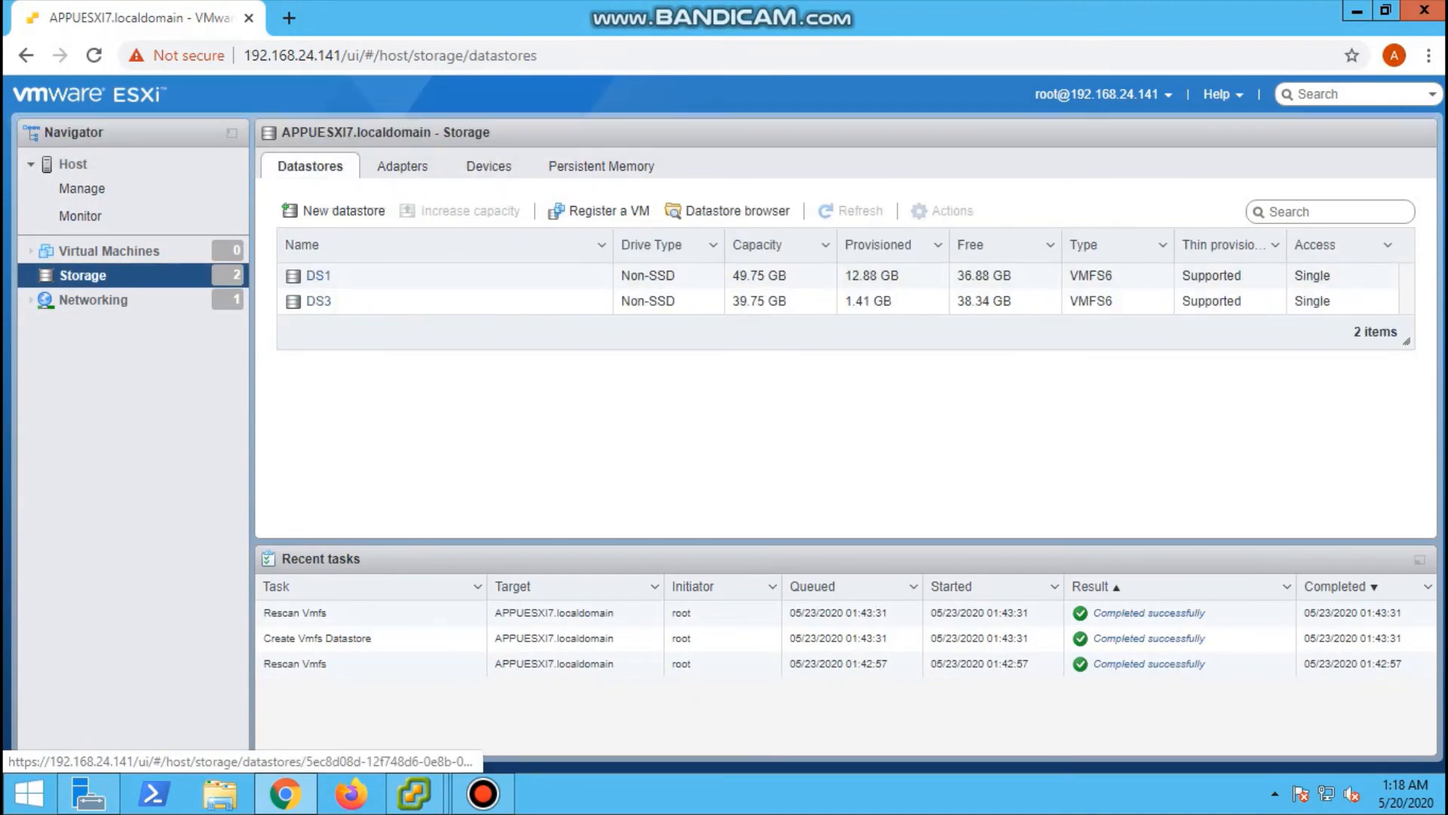